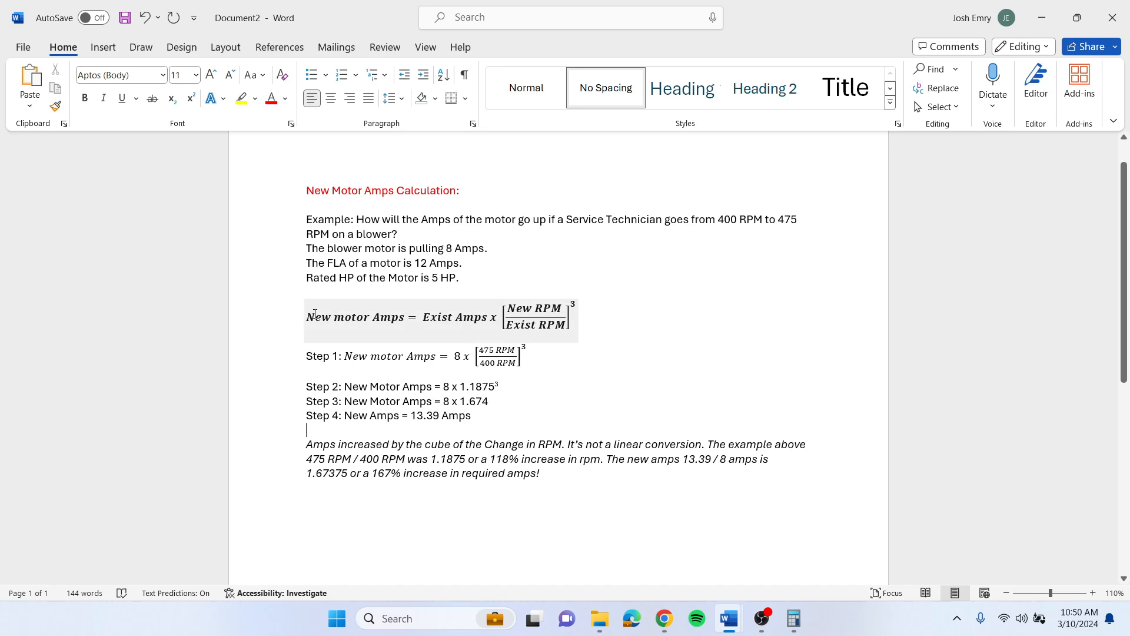
- Select the existing '8 Amps' current in the blower motor example line
click(427, 316)
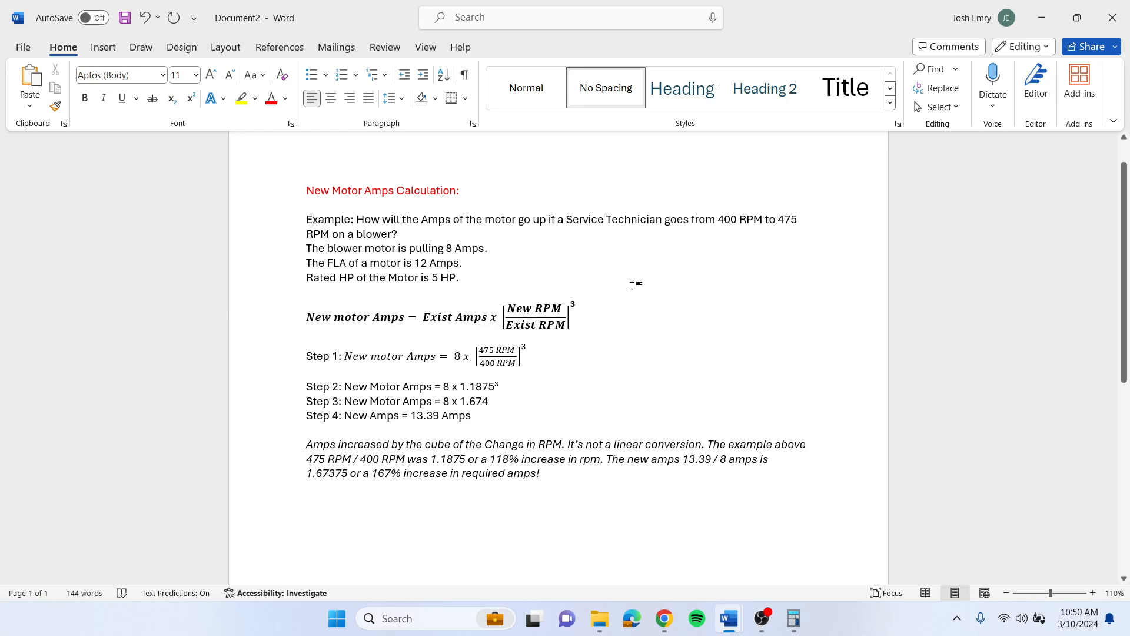
mouse_move(634, 283)
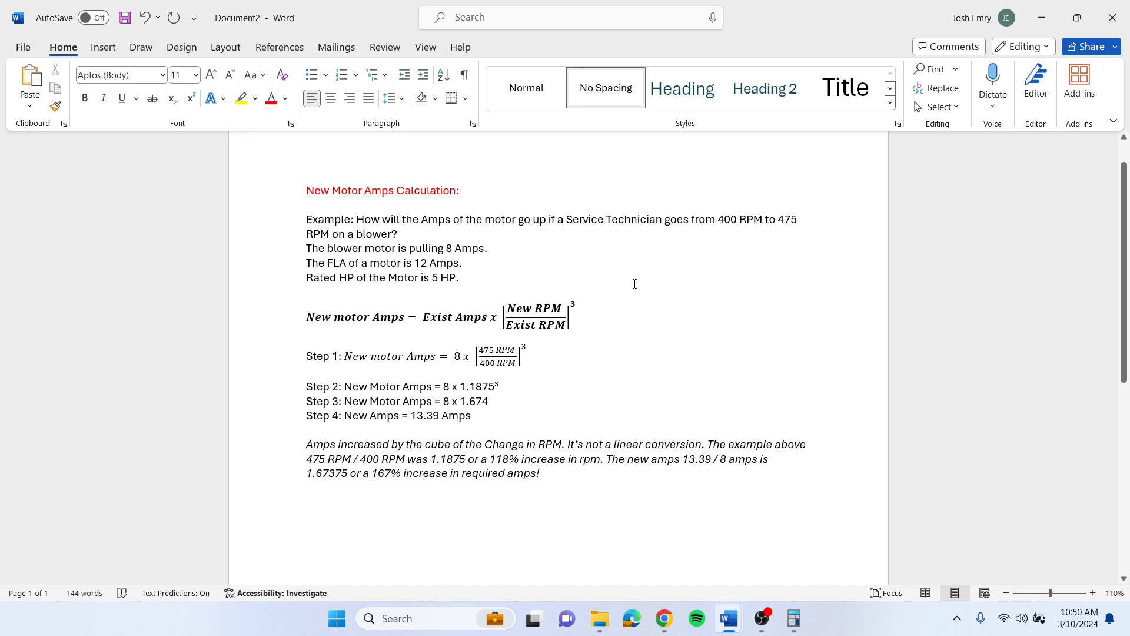
double_click(739, 219)
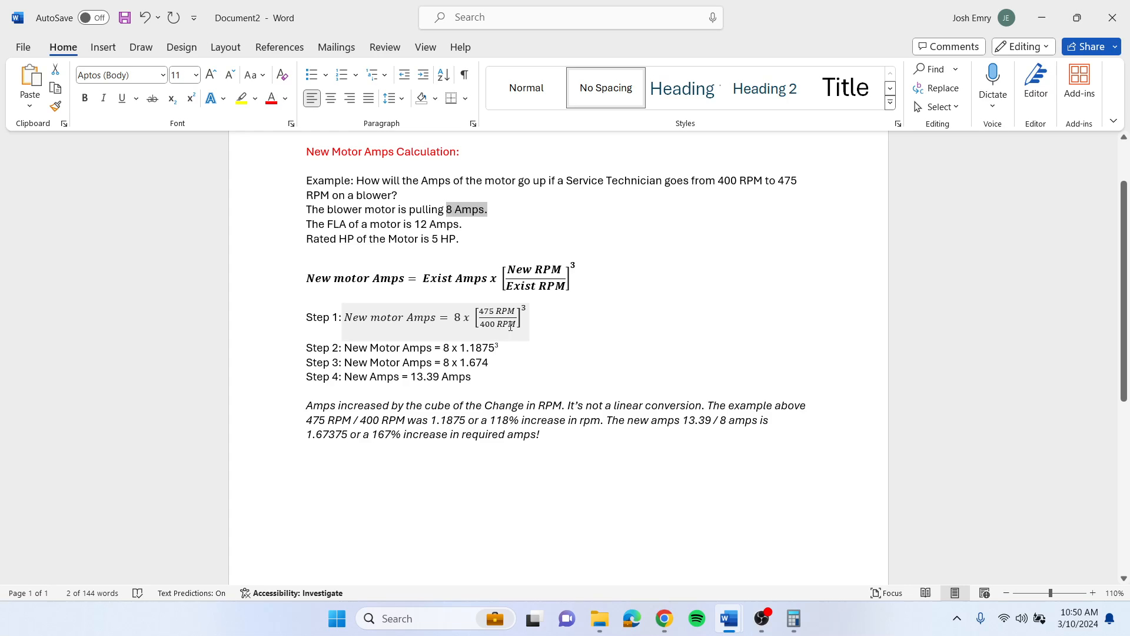
- Scroll down through the calculation steps to the 13.39 Amps result in Step 4
scroll(down, 3)
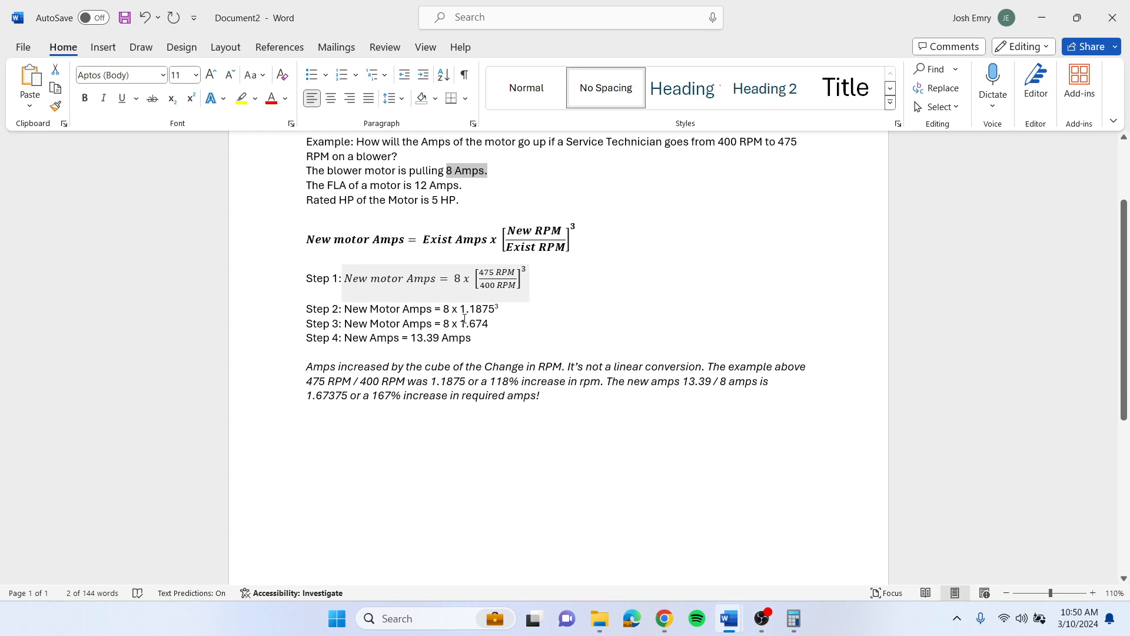
mouse_move(470, 309)
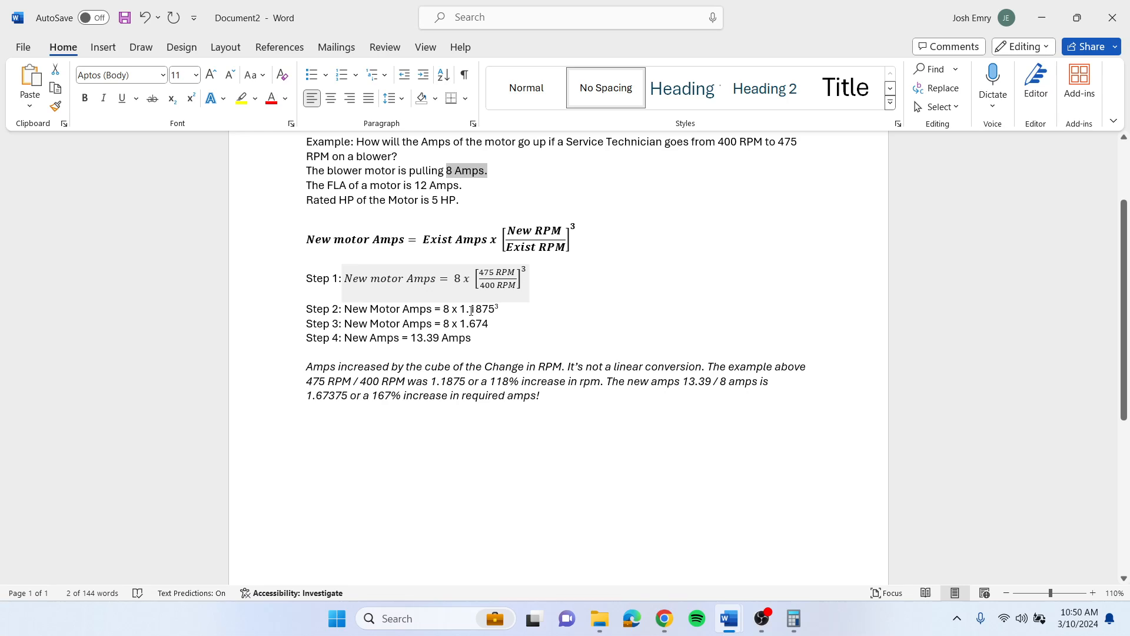
mouse_move(491, 312)
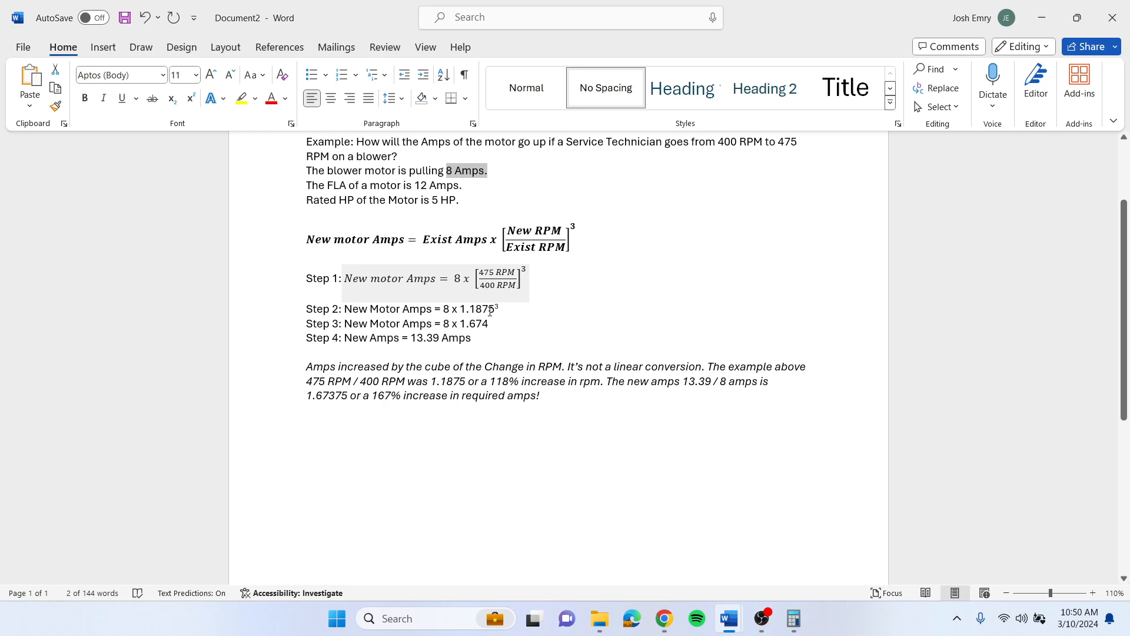
scroll(down, 3)
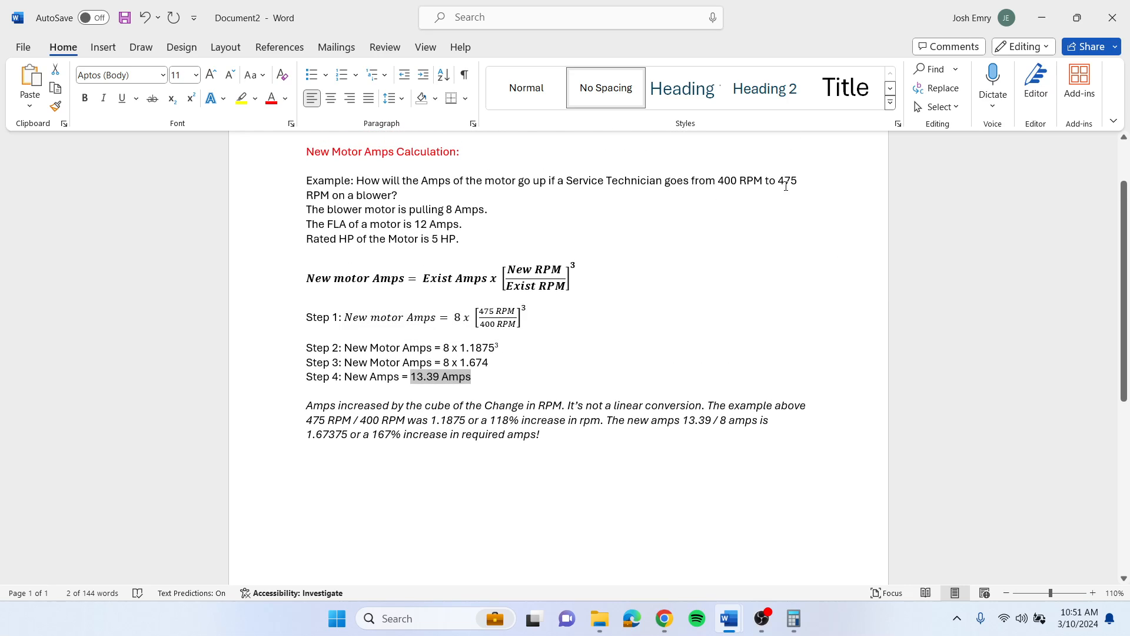
mouse_move(450, 441)
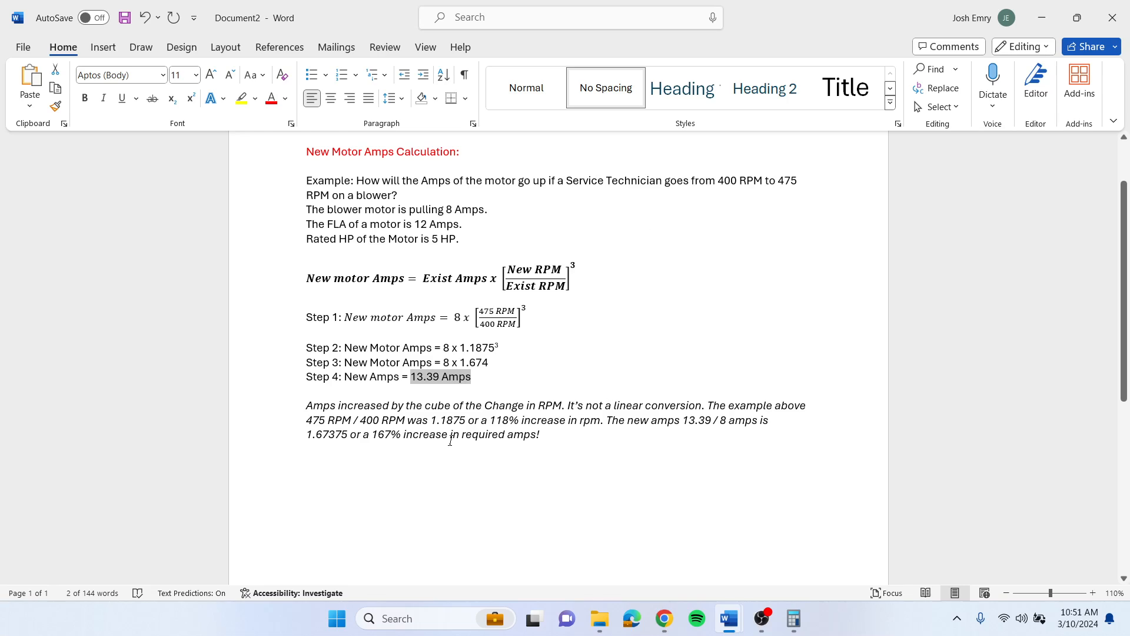
mouse_move(730, 182)
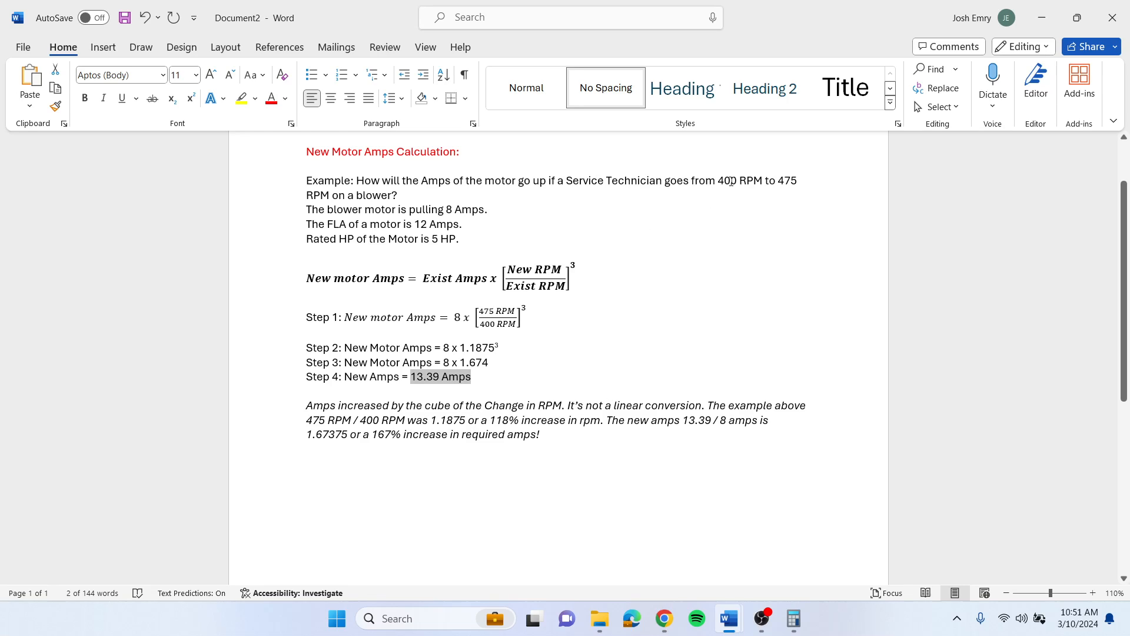
mouse_move(787, 179)
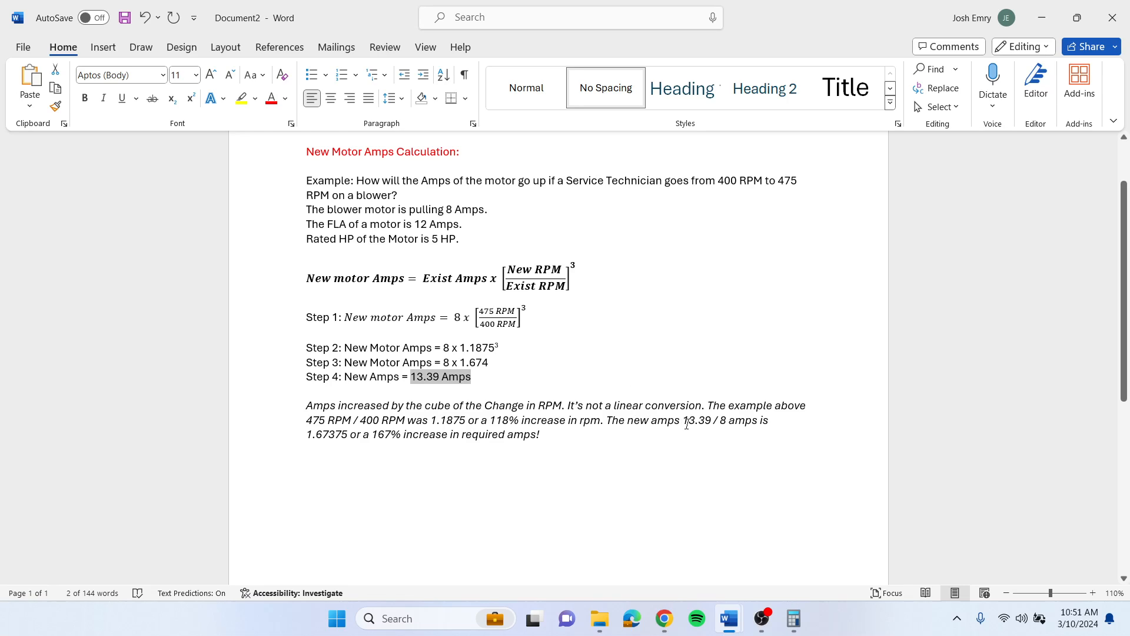
mouse_move(390, 448)
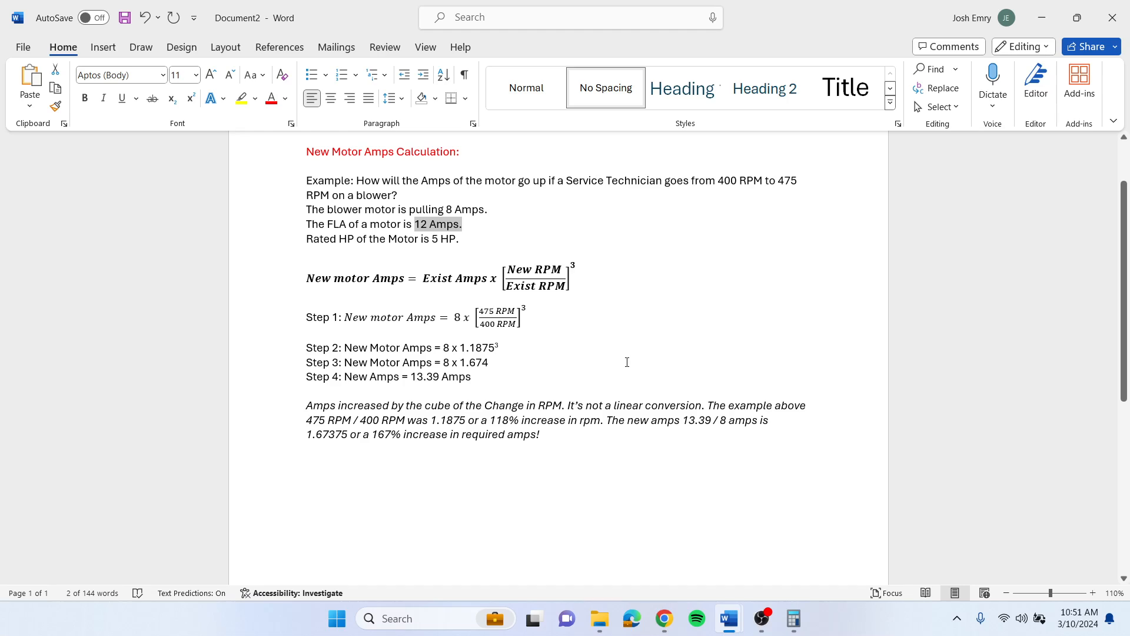
mouse_move(377, 410)
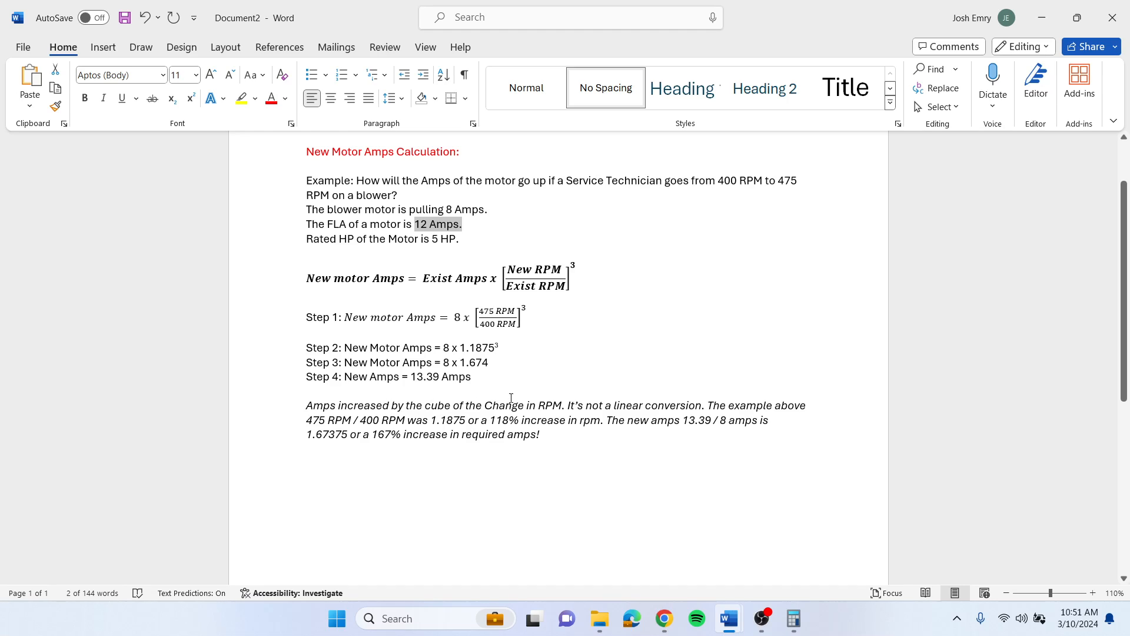
mouse_move(642, 333)
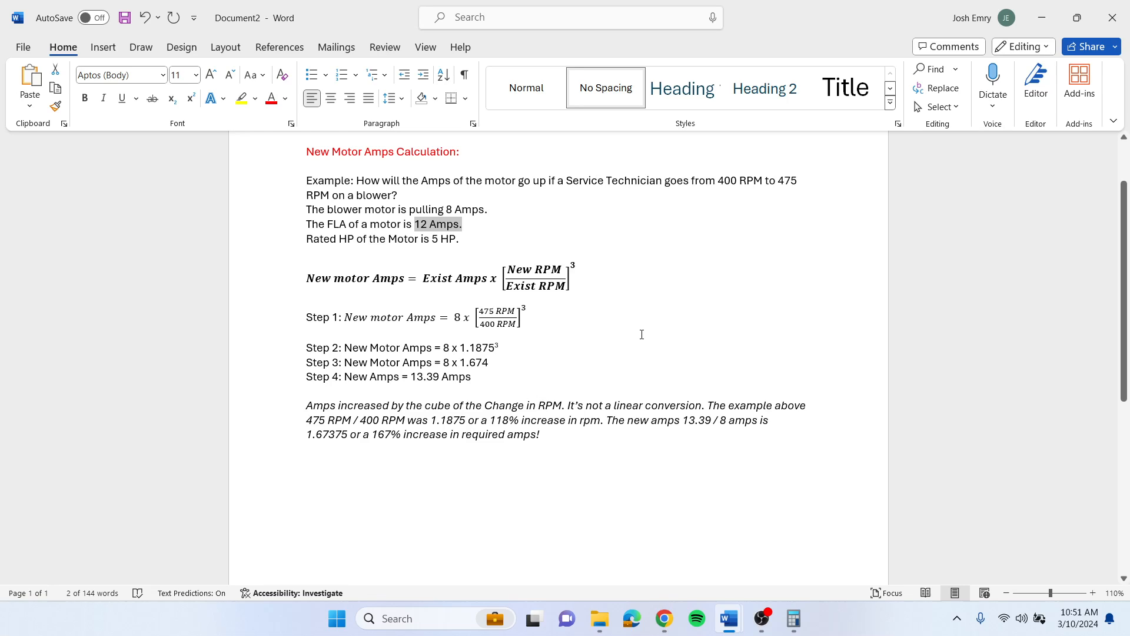